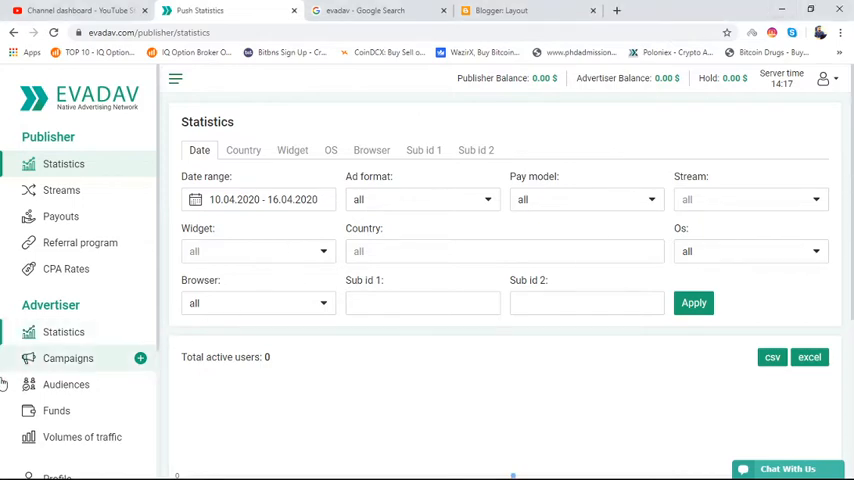
Open the Profile page and scroll to the Payment Info section
{"action": "scroll", "scroll_direction": "down", "scroll_amount": 3}
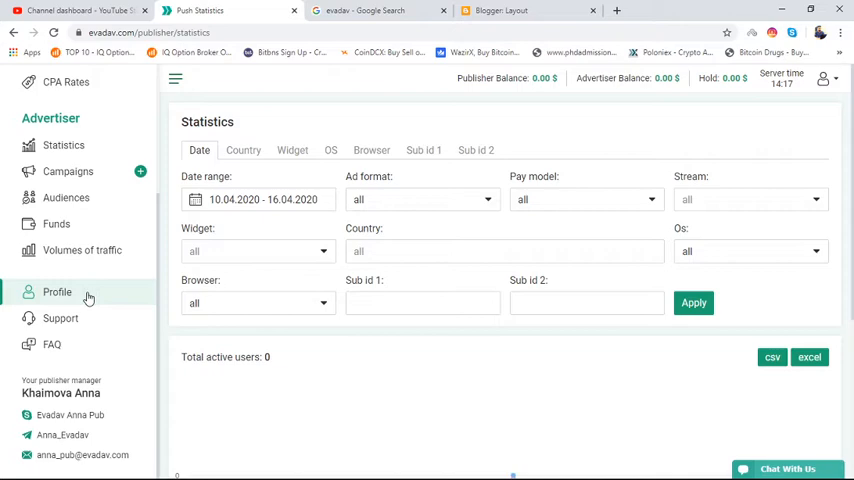
{"action": "left_click", "coordinate": [57, 291]}
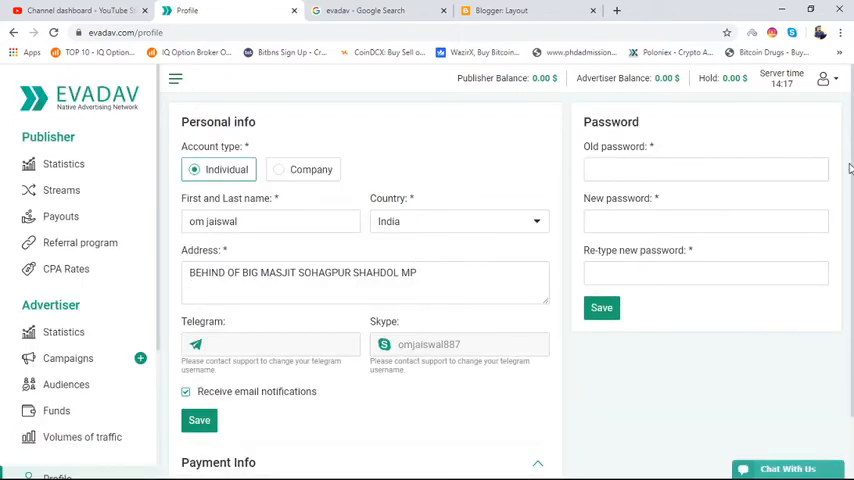
{"action": "scroll", "scroll_direction": "down", "scroll_amount": 3}
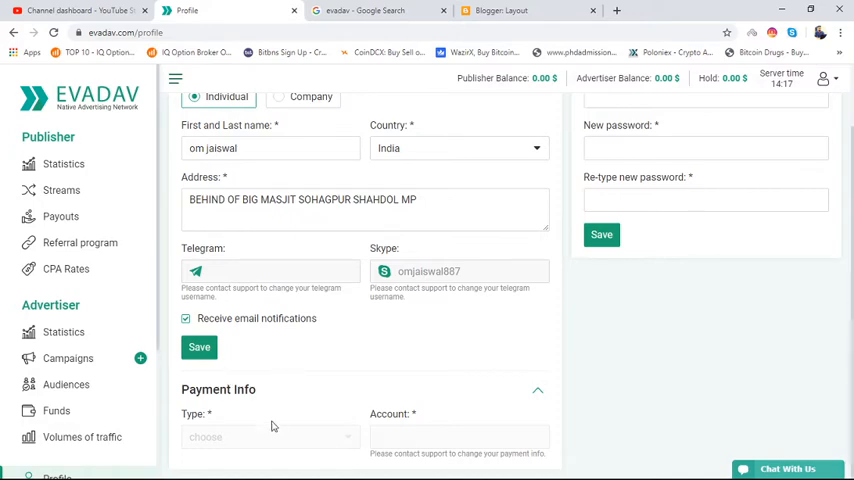
{"action": "mouse_move", "coordinate": [392, 440]}
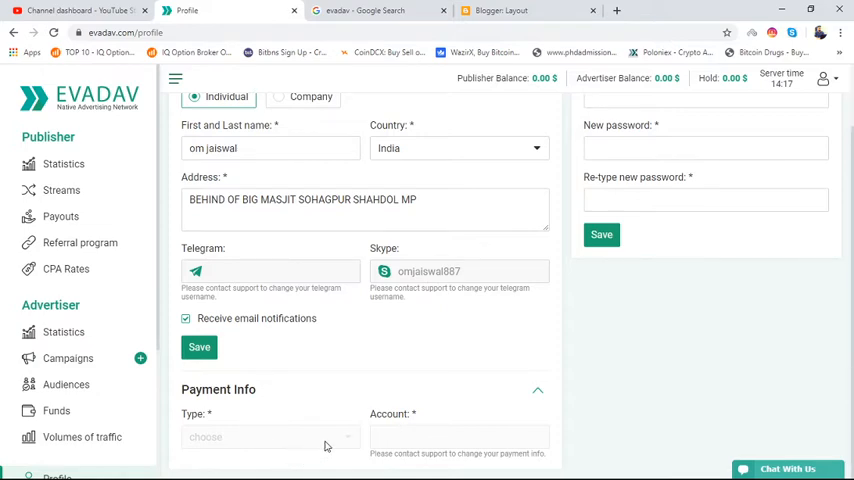
{"action": "mouse_move", "coordinate": [301, 425]}
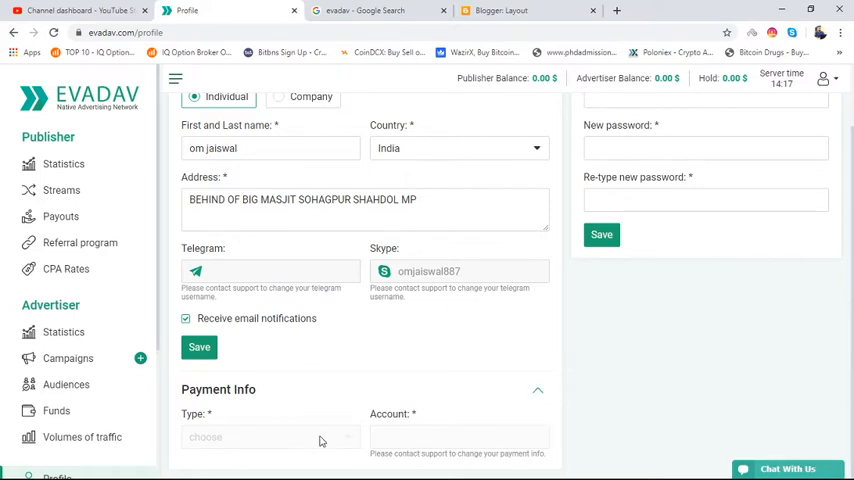
{"action": "mouse_move", "coordinate": [464, 439]}
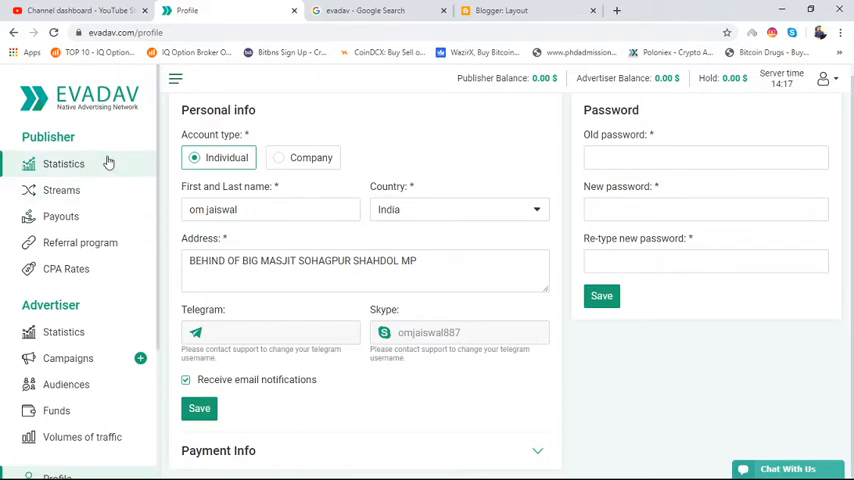
{"action": "mouse_move", "coordinate": [109, 164]}
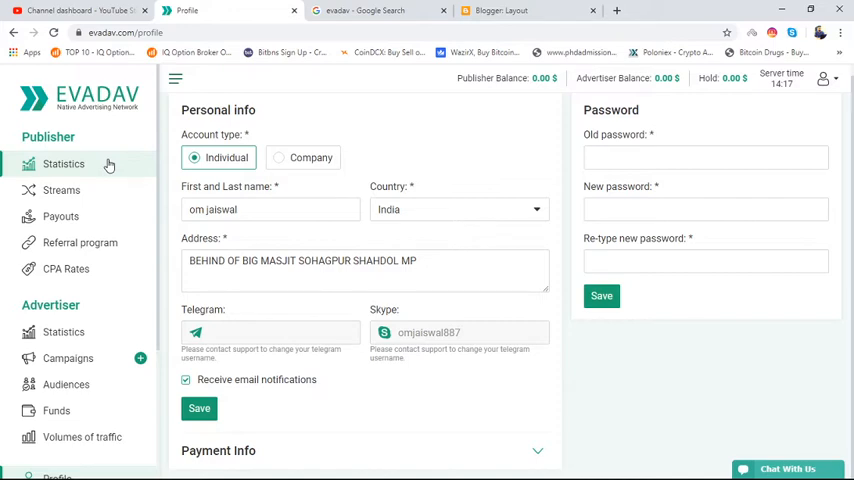
{"action": "mouse_move", "coordinate": [85, 143]}
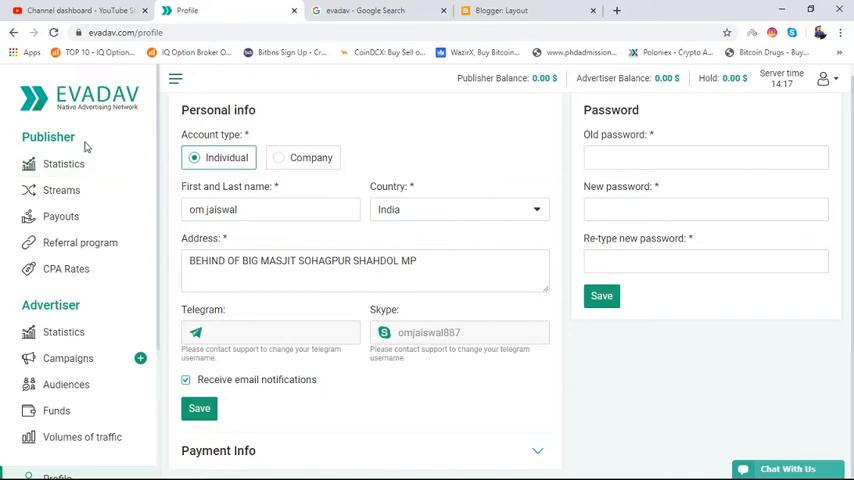
{"action": "mouse_move", "coordinate": [127, 108]}
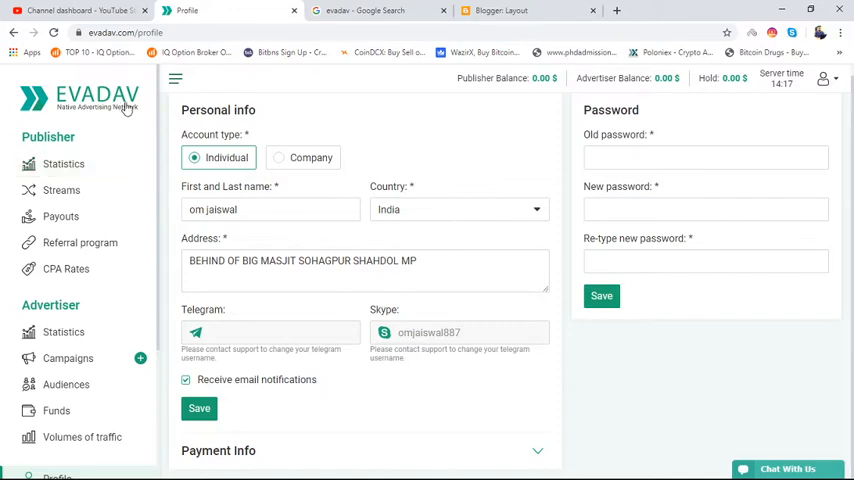
{"action": "mouse_move", "coordinate": [120, 216]}
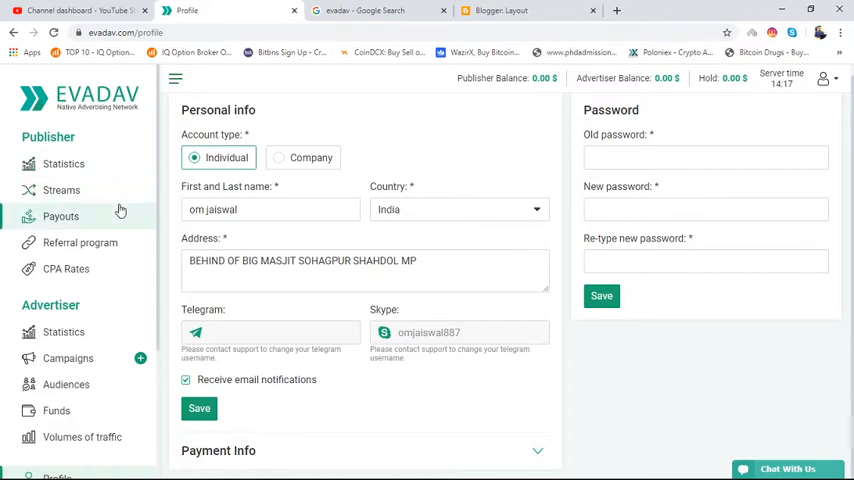
{"action": "mouse_move", "coordinate": [80, 138]}
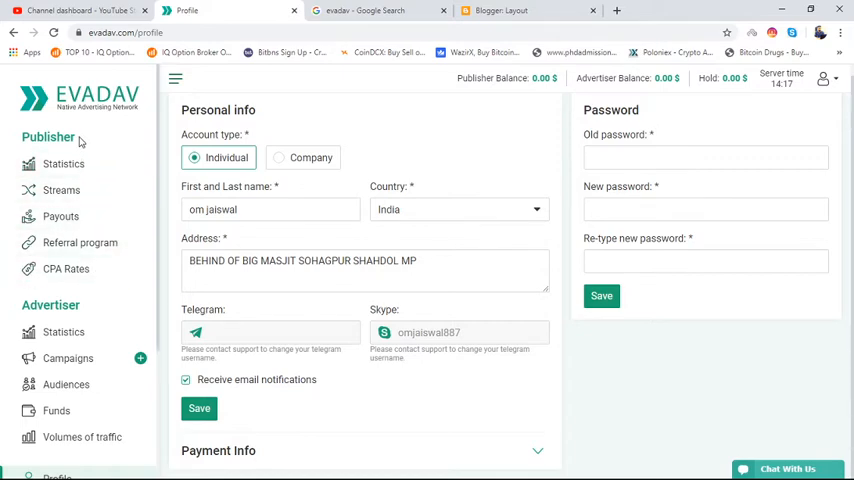
{"action": "mouse_move", "coordinate": [79, 305]}
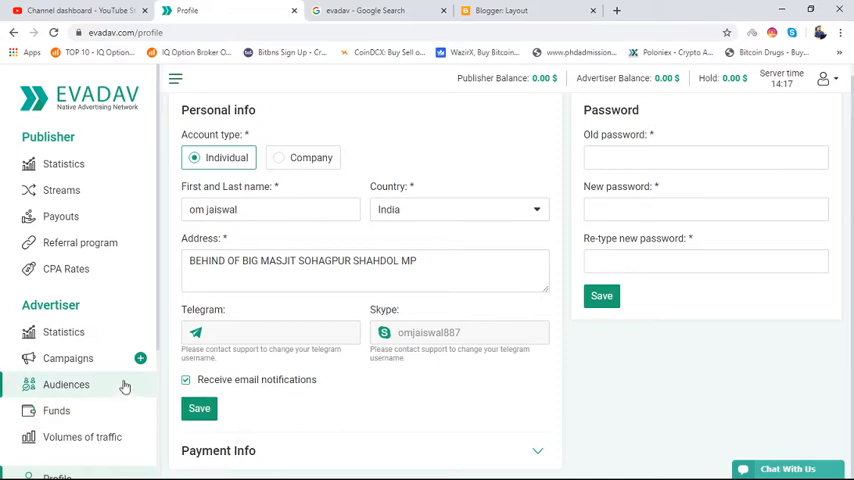
{"action": "mouse_move", "coordinate": [163, 358]}
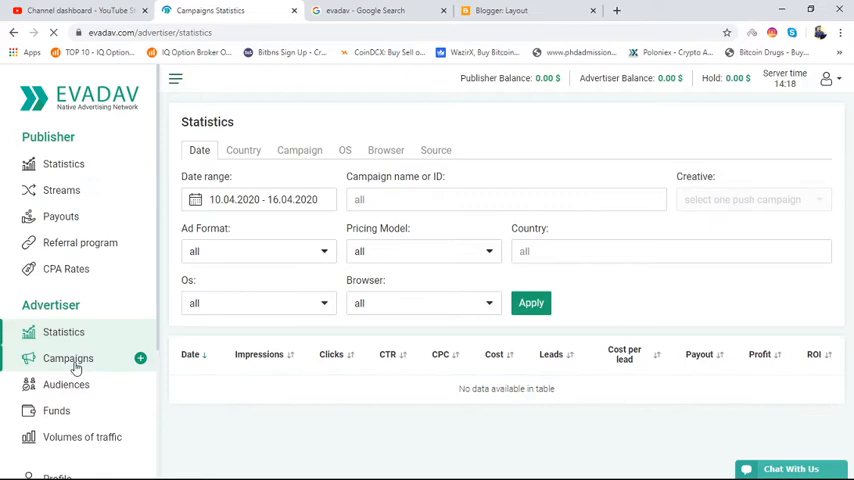
View the empty advertiser Campaigns page, then open Audiences
{"action": "left_click", "coordinate": [68, 358]}
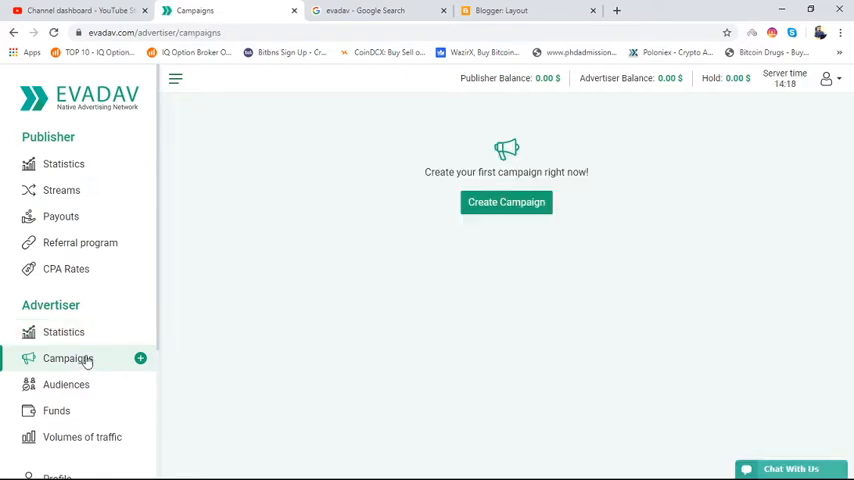
{"action": "mouse_move", "coordinate": [66, 384]}
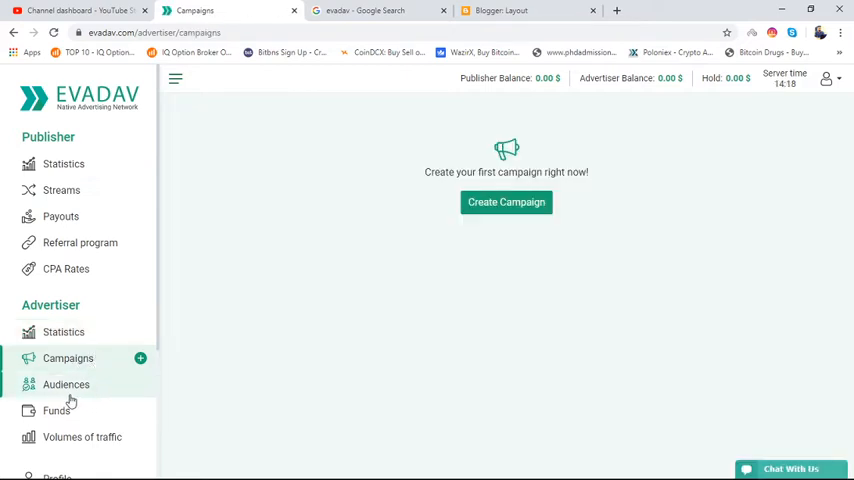
{"action": "left_click", "coordinate": [66, 384]}
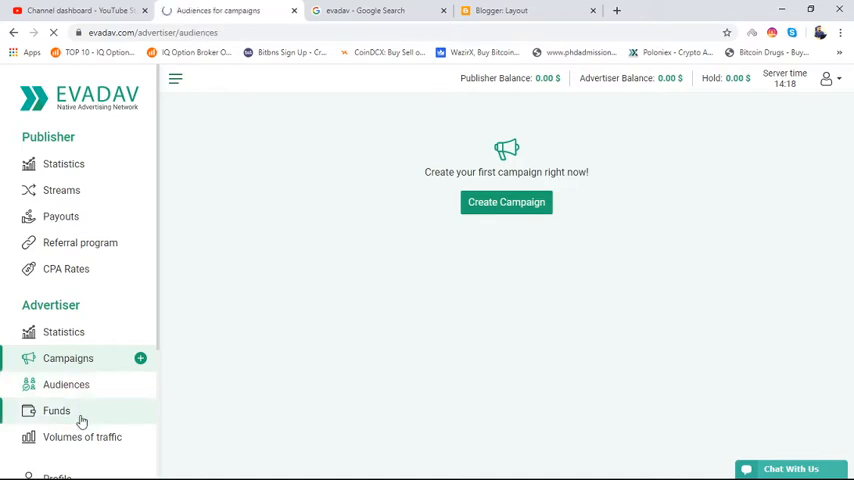
Open the advertiser Funds page with payment methods and a $100 minimum deposit
{"action": "left_click", "coordinate": [66, 384]}
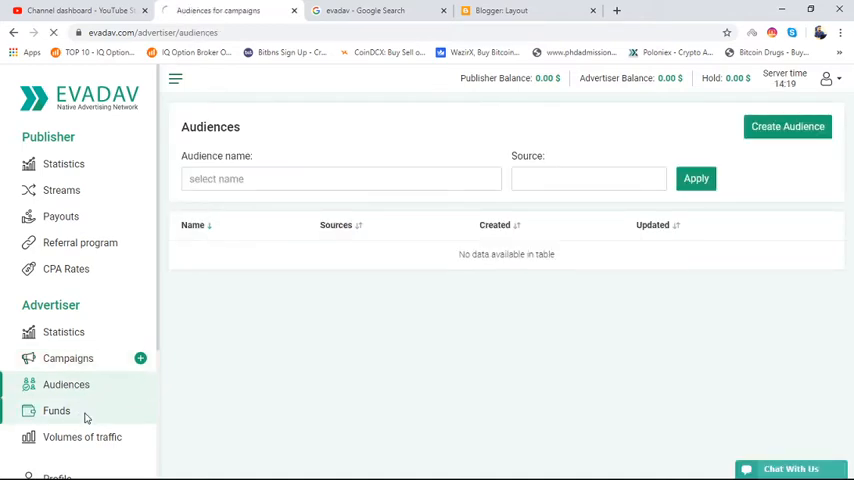
{"action": "left_click", "coordinate": [56, 410]}
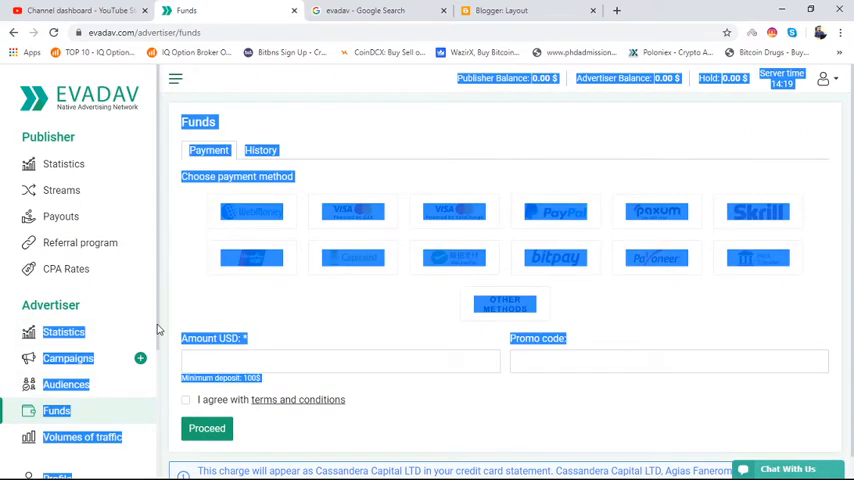
{"action": "scroll", "scroll_direction": "down", "scroll_amount": 3}
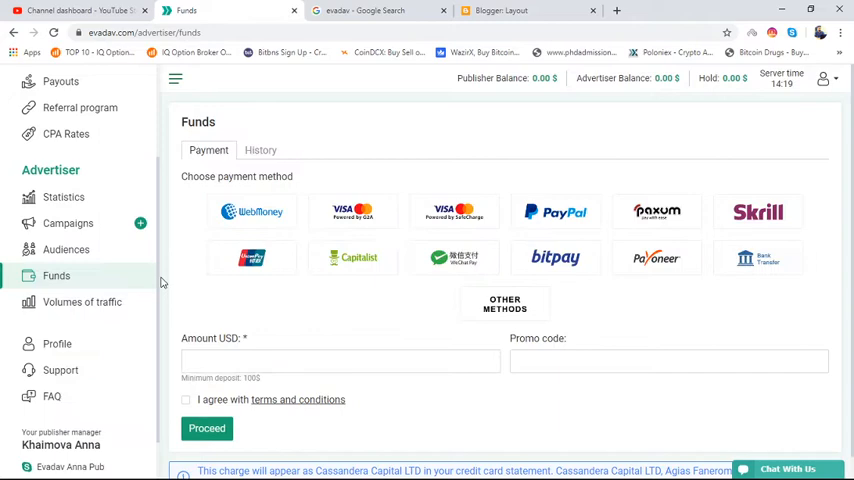
{"action": "mouse_move", "coordinate": [285, 290]}
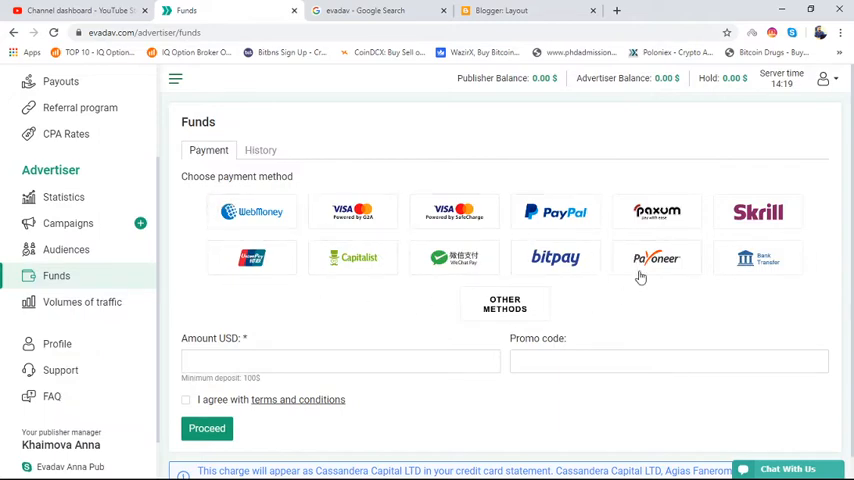
{"action": "mouse_move", "coordinate": [193, 292]}
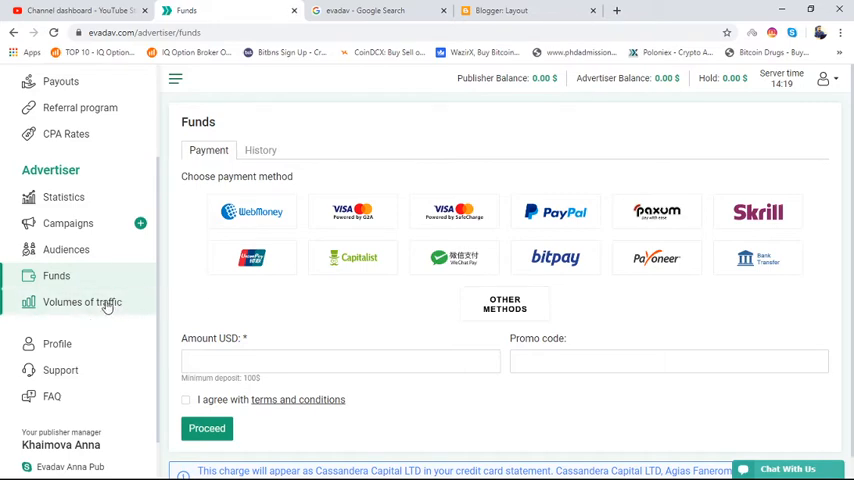
Open Volumes of traffic to see push traffic, minimal and recommended bids by country
{"action": "left_click", "coordinate": [81, 302]}
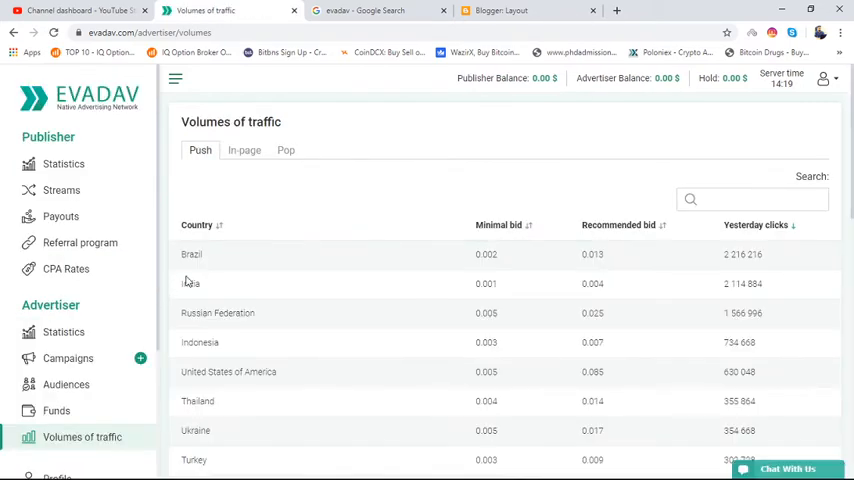
{"action": "mouse_move", "coordinate": [385, 292]}
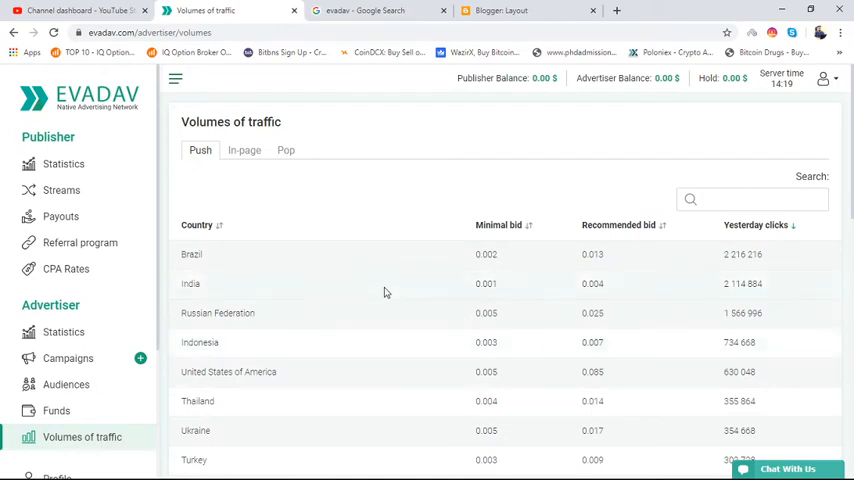
{"action": "mouse_move", "coordinate": [704, 289]}
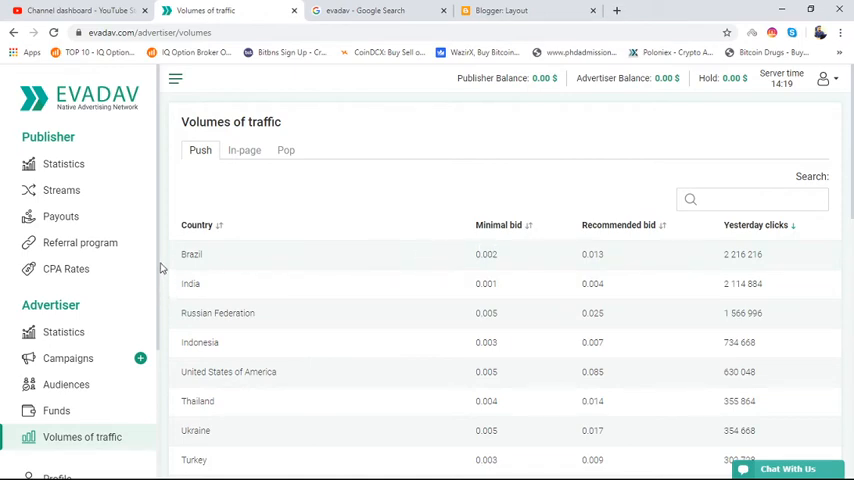
{"action": "mouse_move", "coordinate": [391, 276]}
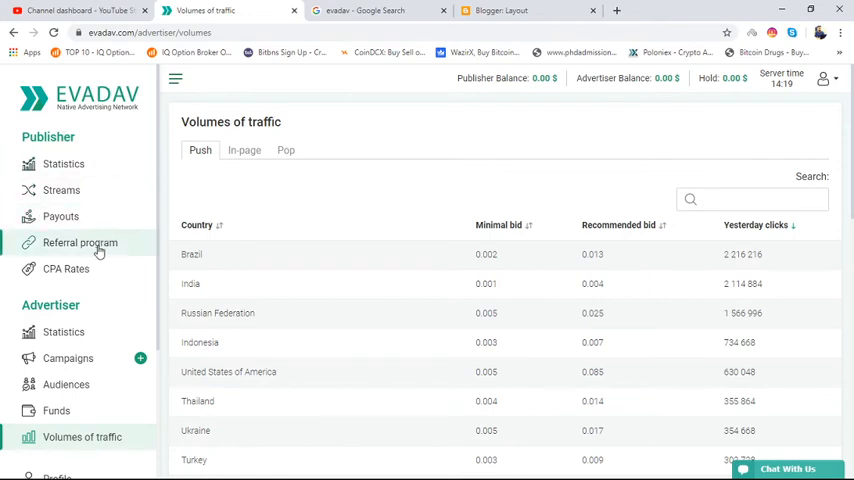
View the empty Referral program and Payouts pages, then reopen publisher Statistics
{"action": "left_click", "coordinate": [80, 242]}
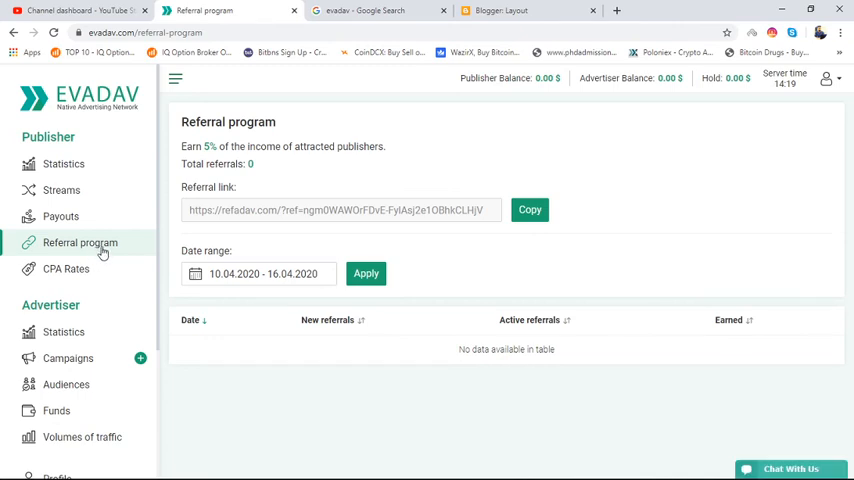
{"action": "mouse_move", "coordinate": [486, 232]}
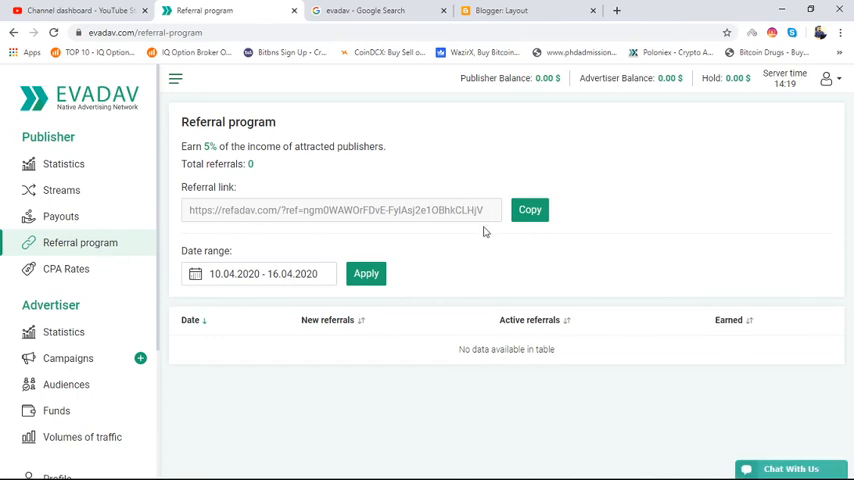
{"action": "mouse_move", "coordinate": [61, 216]}
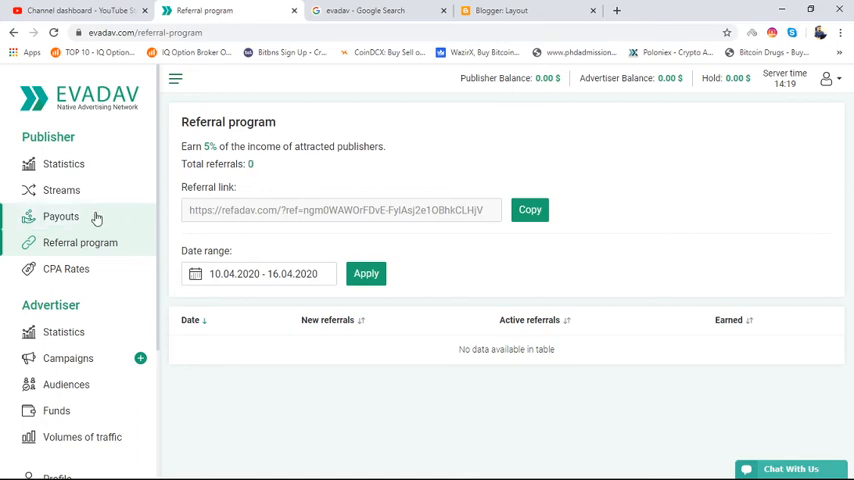
{"action": "mouse_move", "coordinate": [90, 219]}
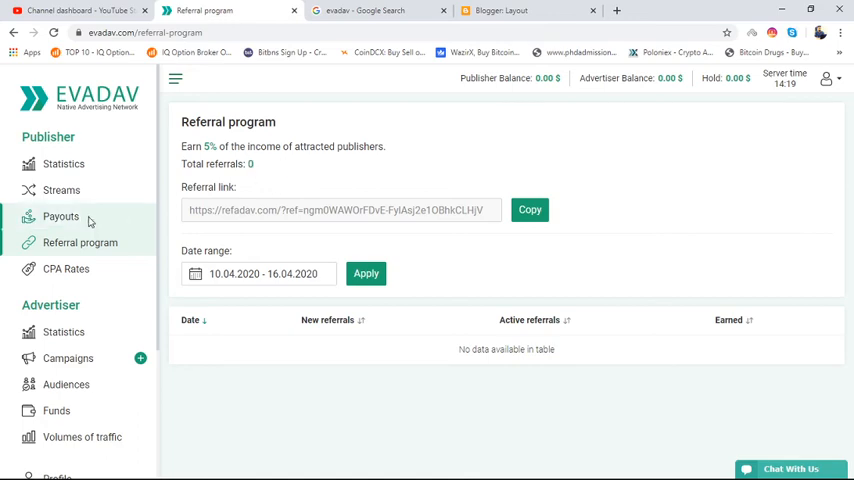
{"action": "left_click", "coordinate": [61, 216]}
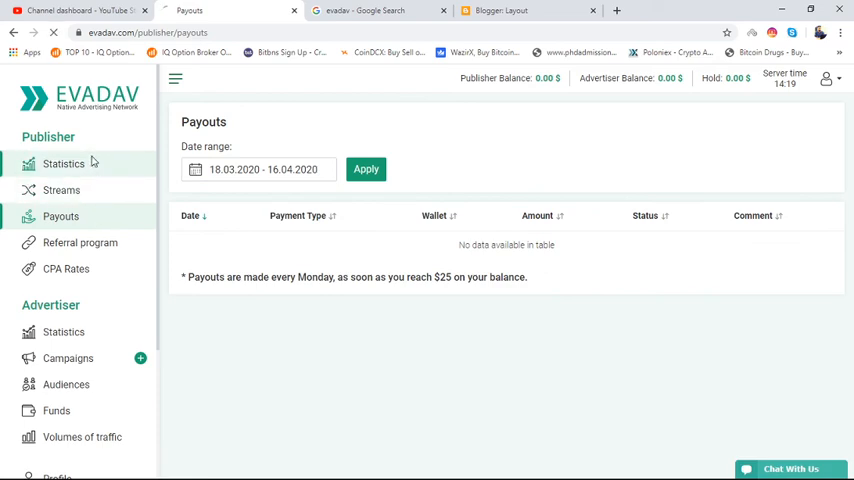
{"action": "left_click", "coordinate": [63, 164]}
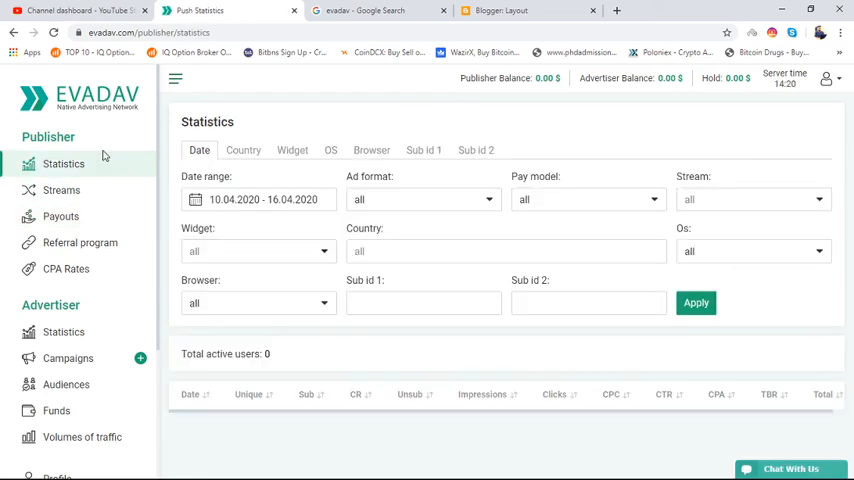
{"action": "mouse_move", "coordinate": [115, 170]}
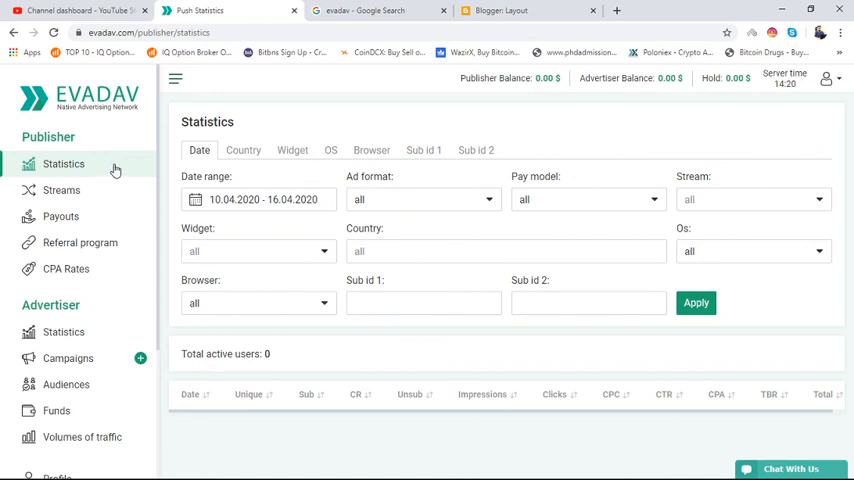
{"action": "mouse_move", "coordinate": [194, 301]}
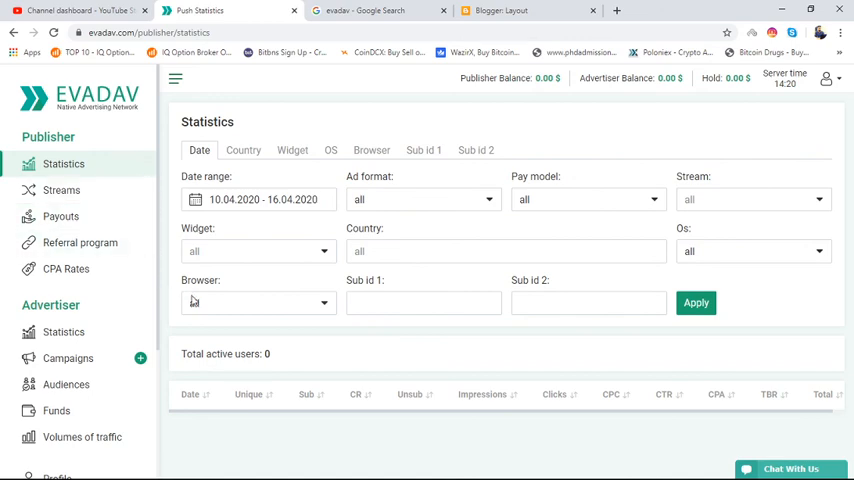